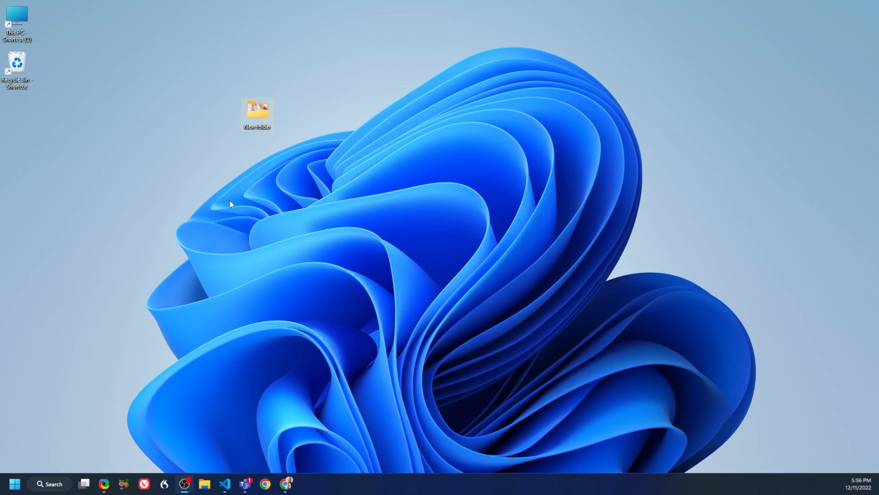
mouse_move(250, 159)
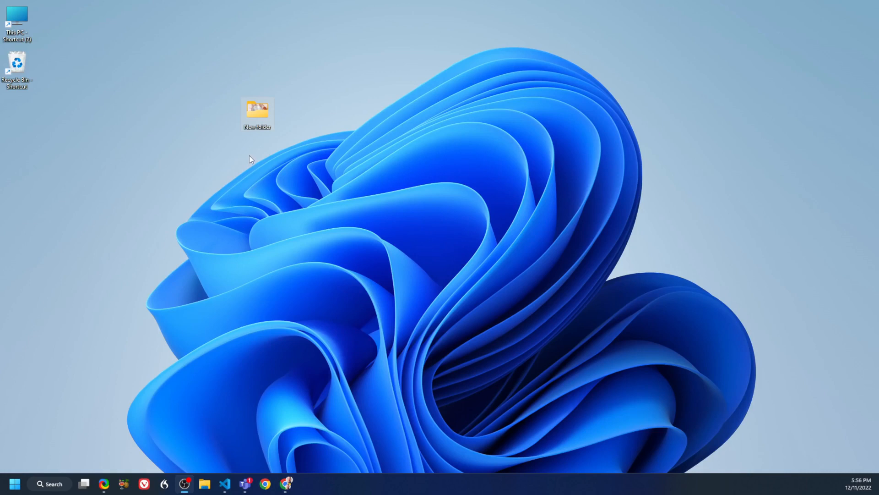
mouse_move(260, 116)
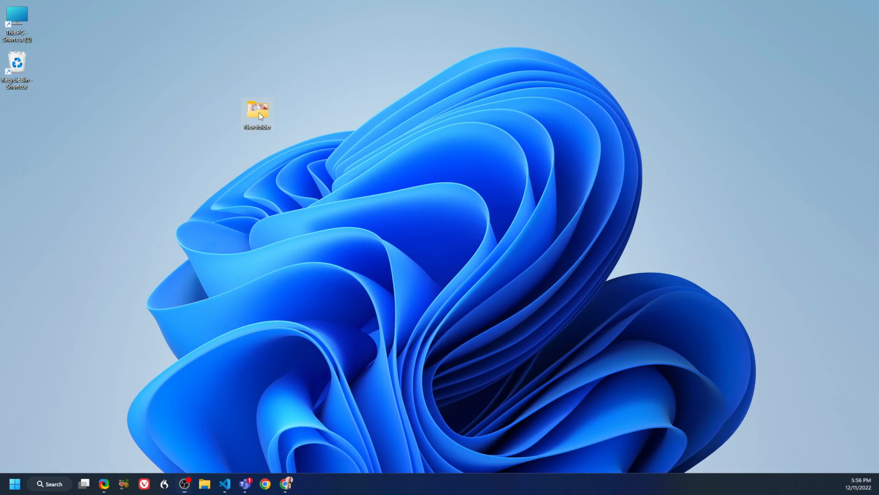
- Open New folder's short context menu, expand to the full classic list, then dismiss it
right_click(257, 110)
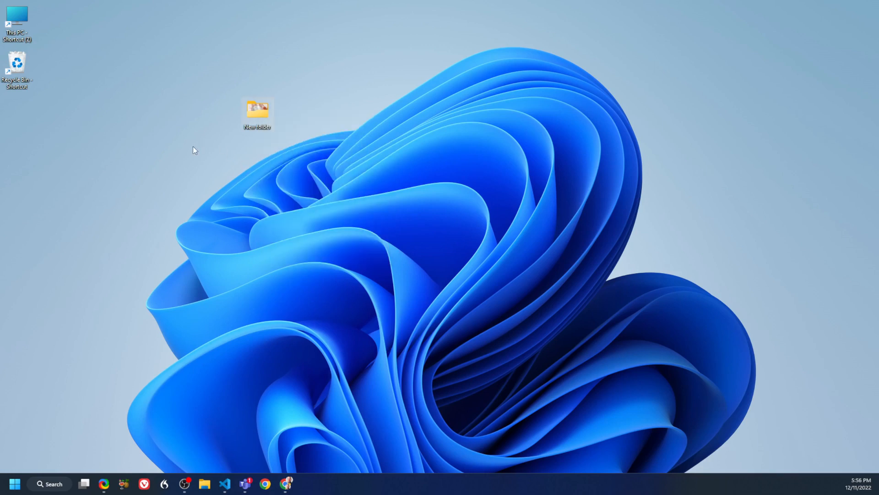
right_click(257, 112)
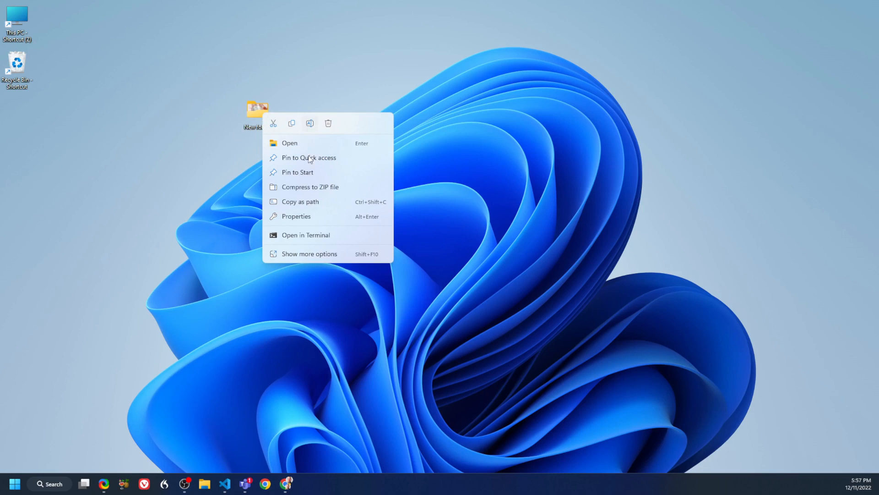
mouse_move(315, 257)
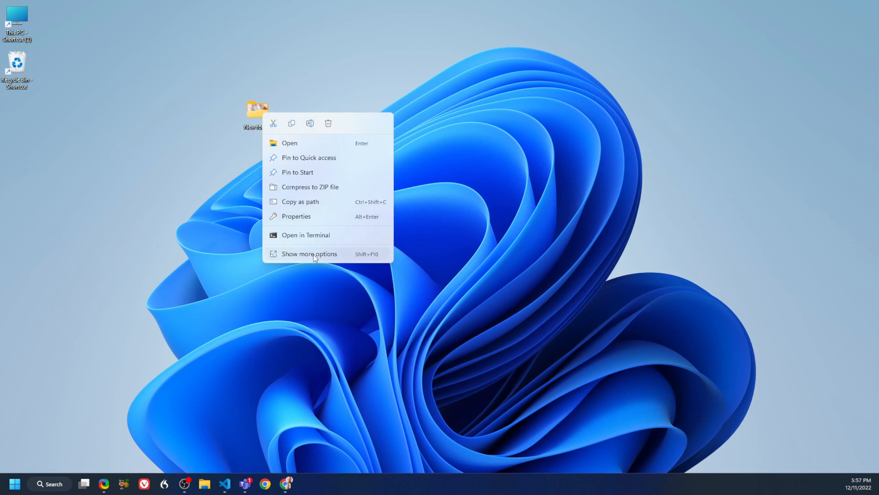
mouse_move(271, 232)
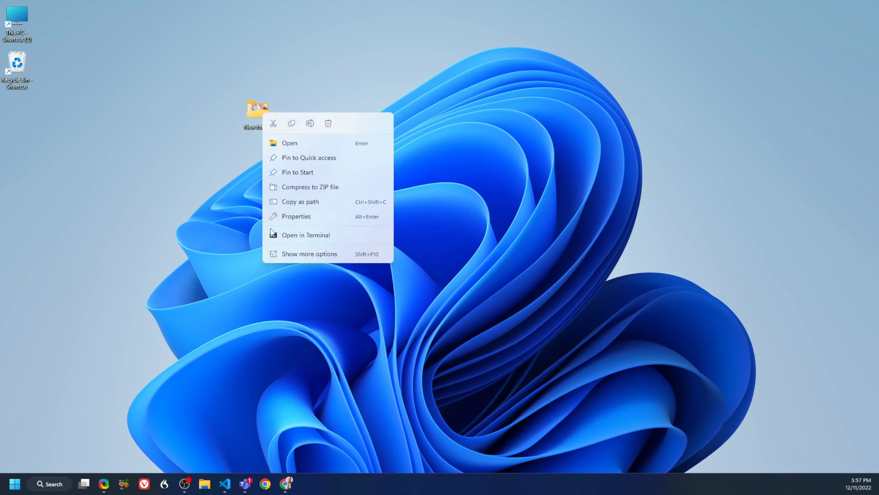
mouse_move(322, 215)
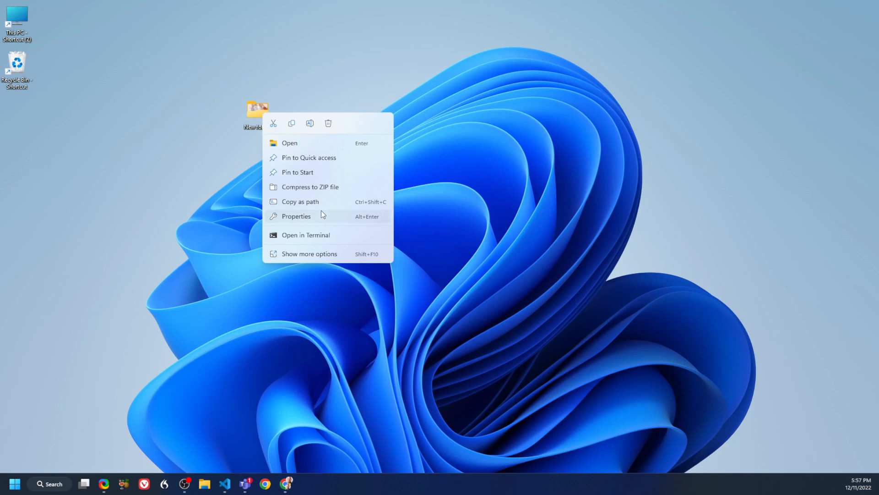
mouse_move(300, 257)
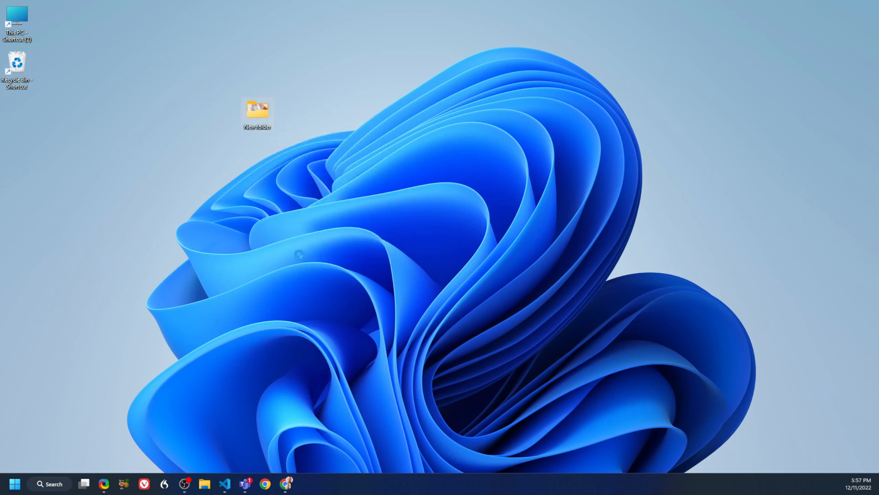
right_click(257, 113)
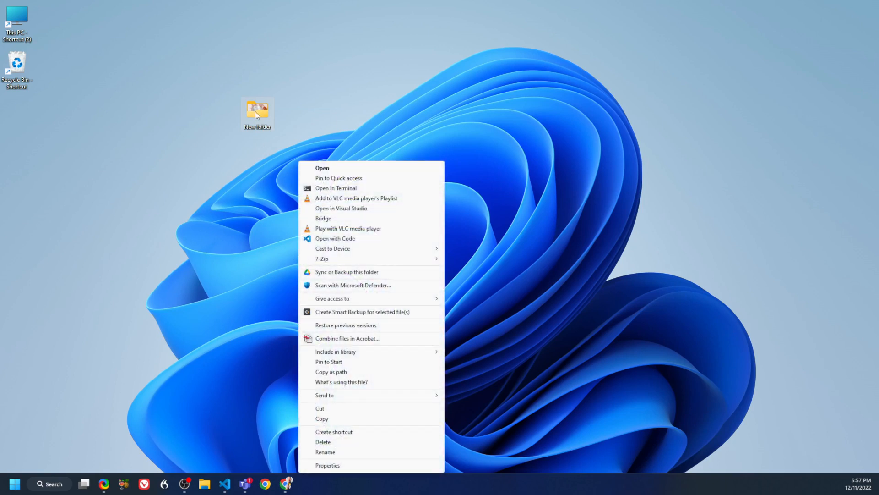
mouse_move(279, 151)
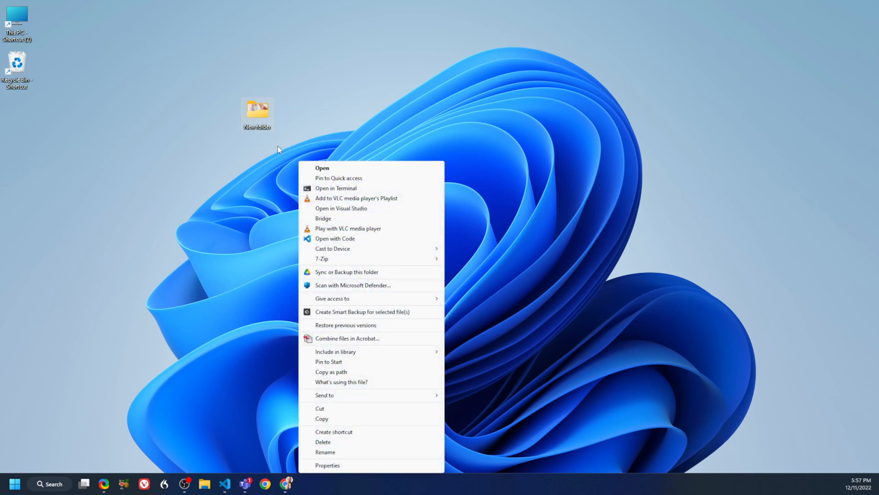
mouse_move(267, 152)
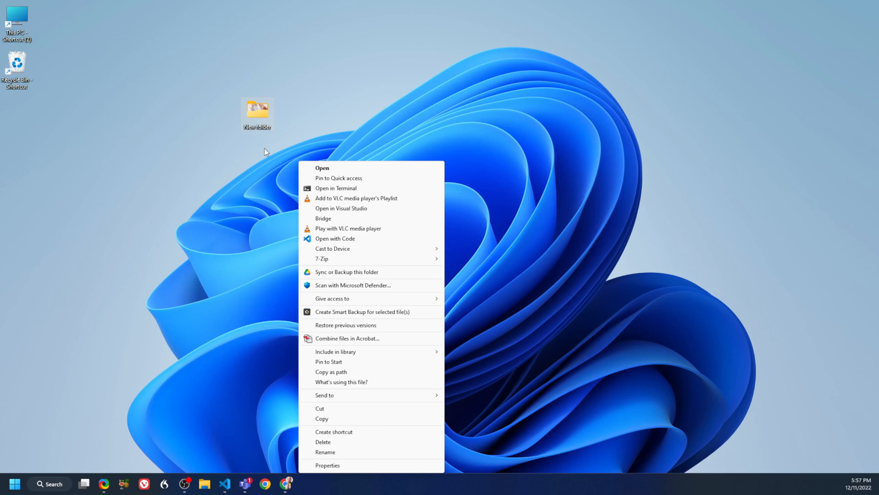
left_click(257, 158)
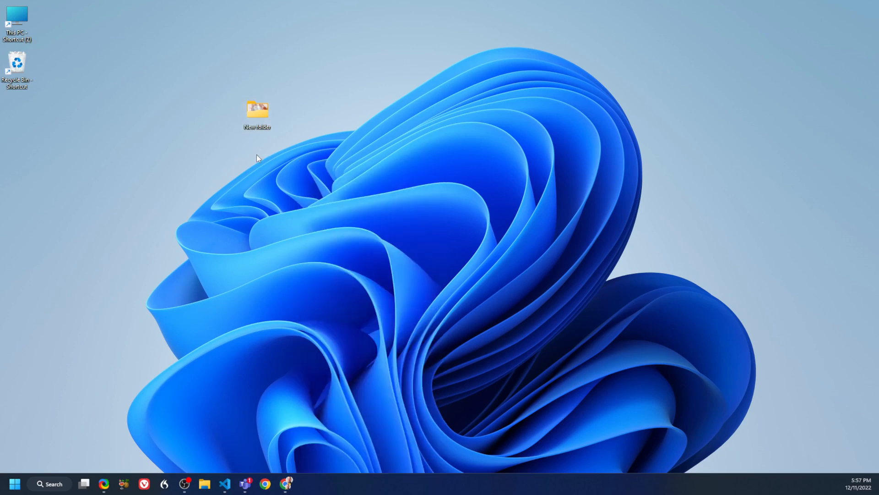
mouse_move(94, 177)
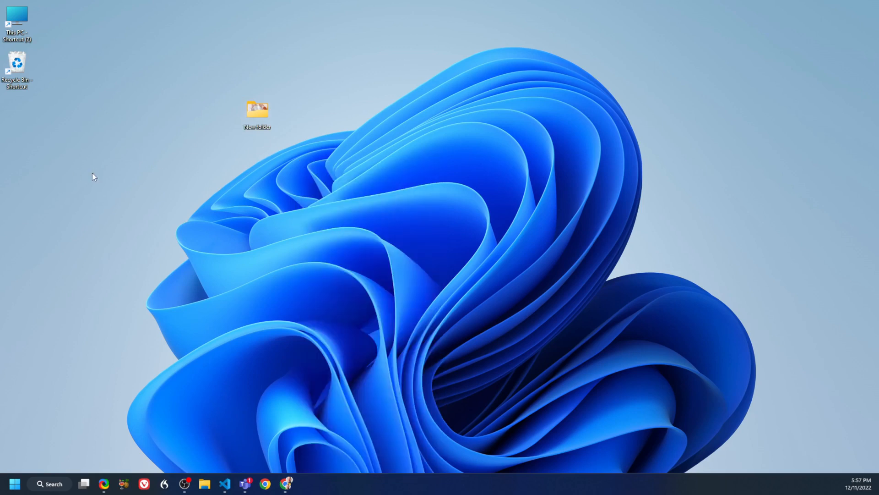
mouse_move(257, 110)
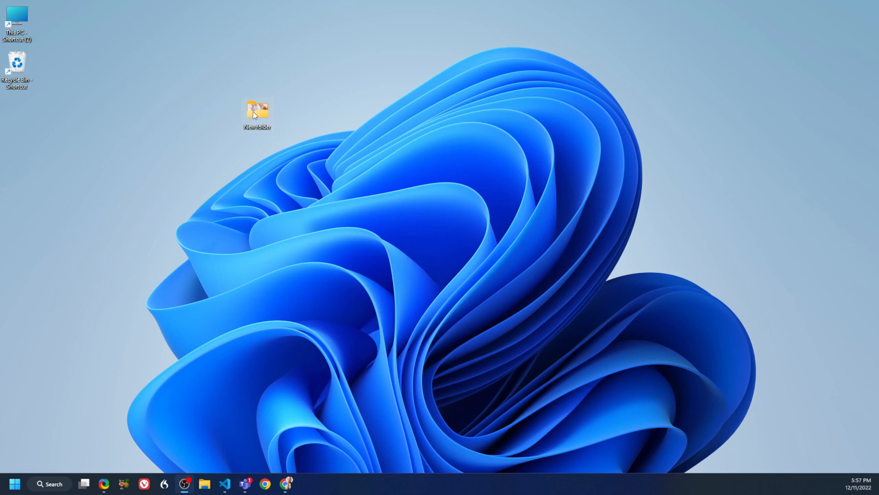
mouse_move(258, 113)
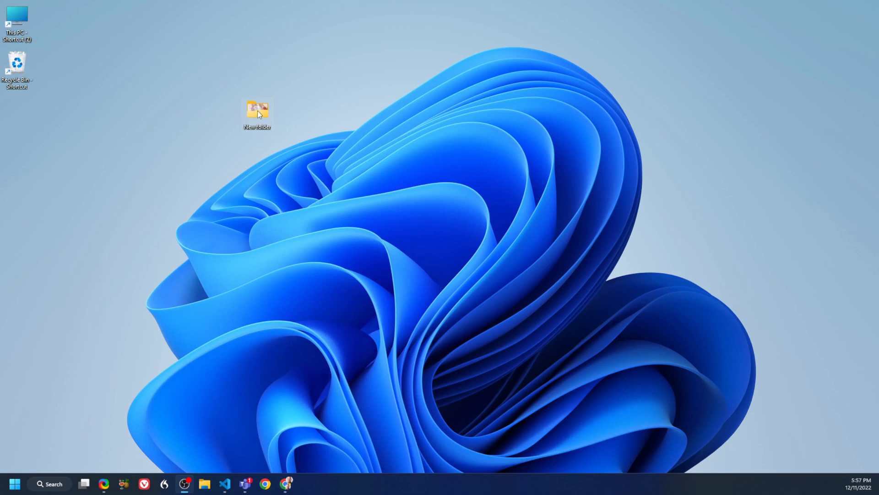
- Reopen and close the short menu, then Shift+right-click New folder for the classic menu
right_click(257, 109)
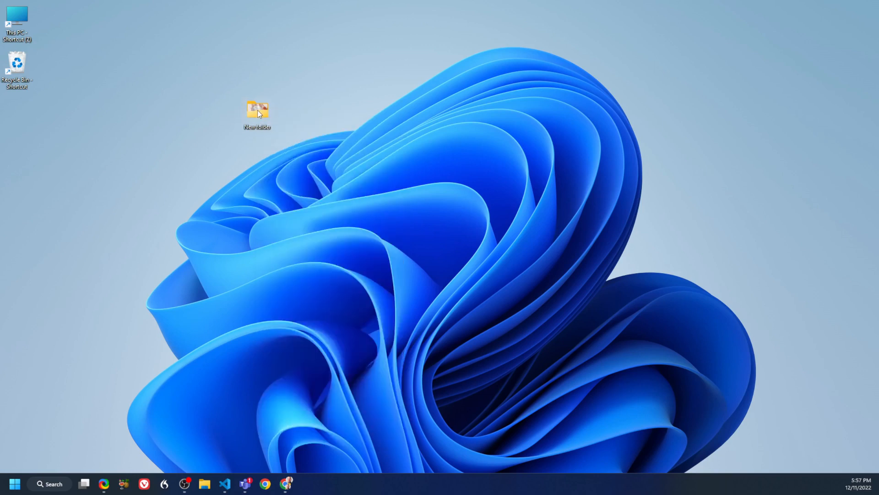
right_click(257, 110)
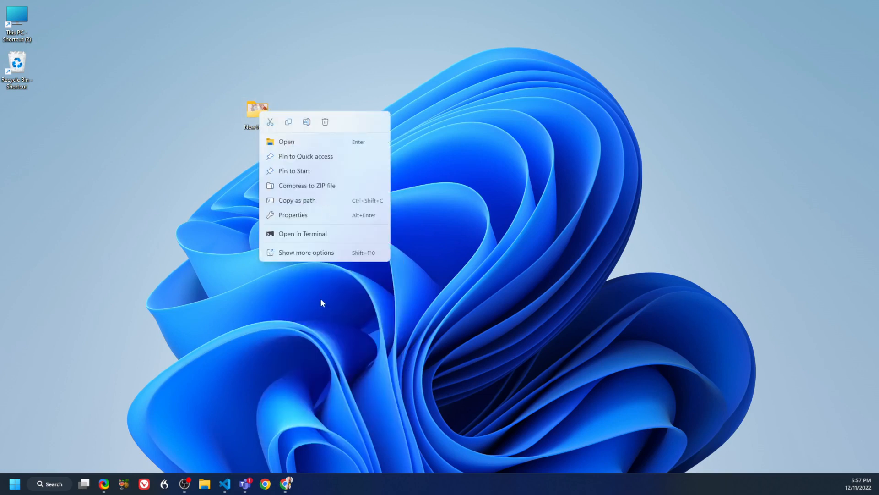
mouse_move(322, 209)
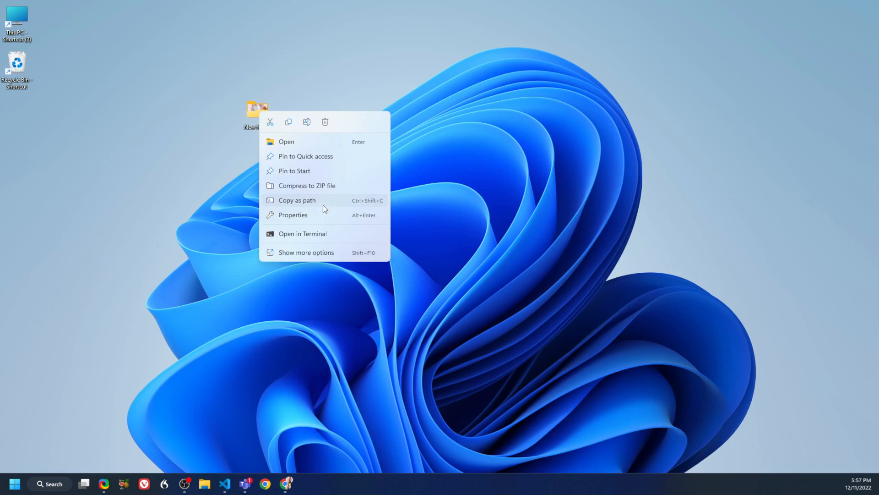
left_click(213, 152)
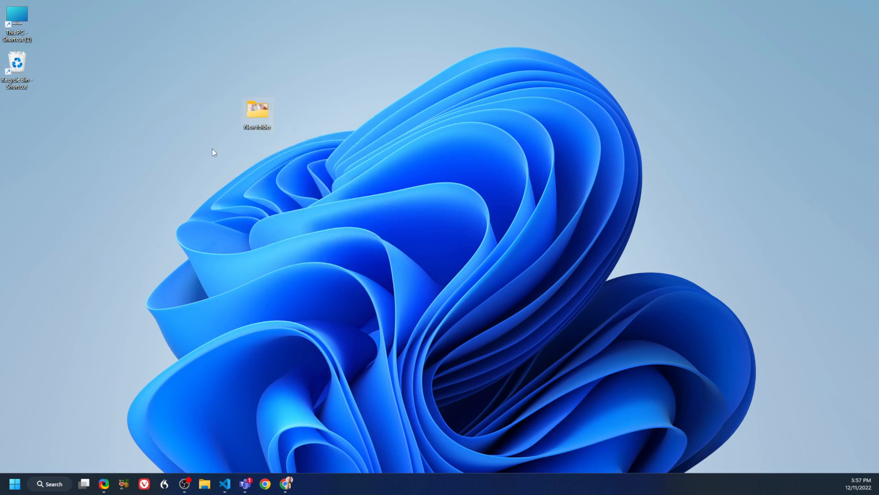
mouse_move(227, 118)
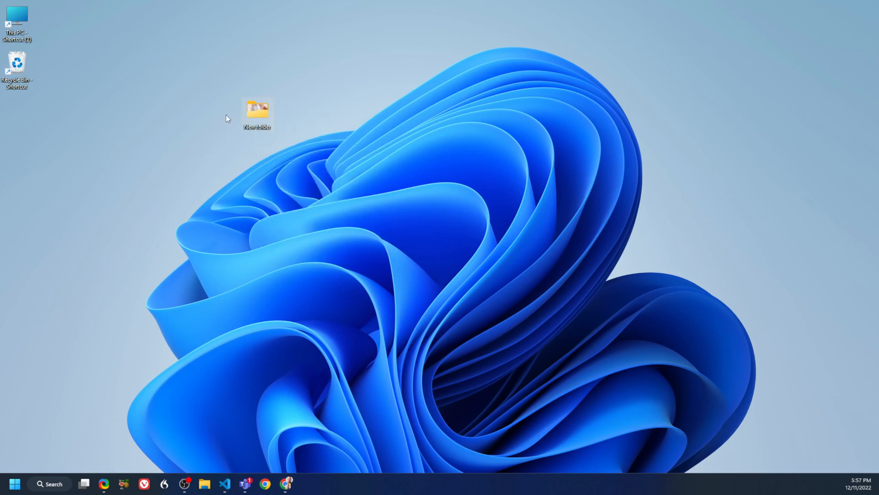
right_click(256, 110)
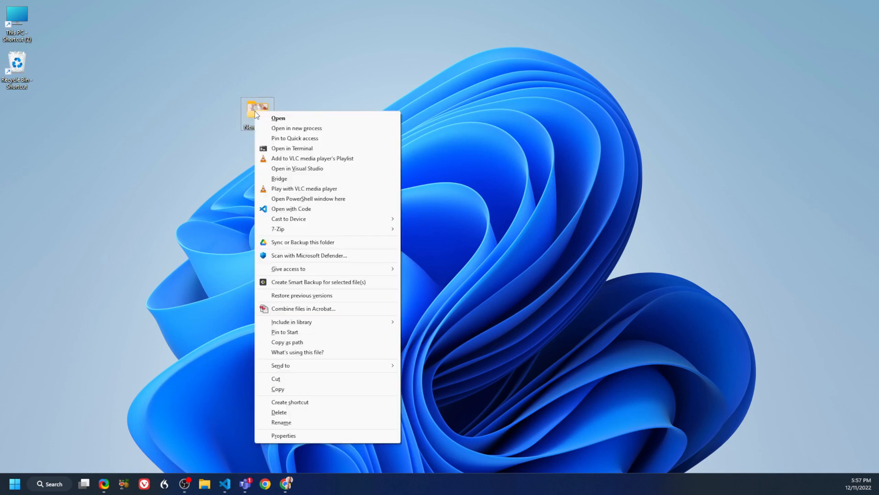
mouse_move(238, 111)
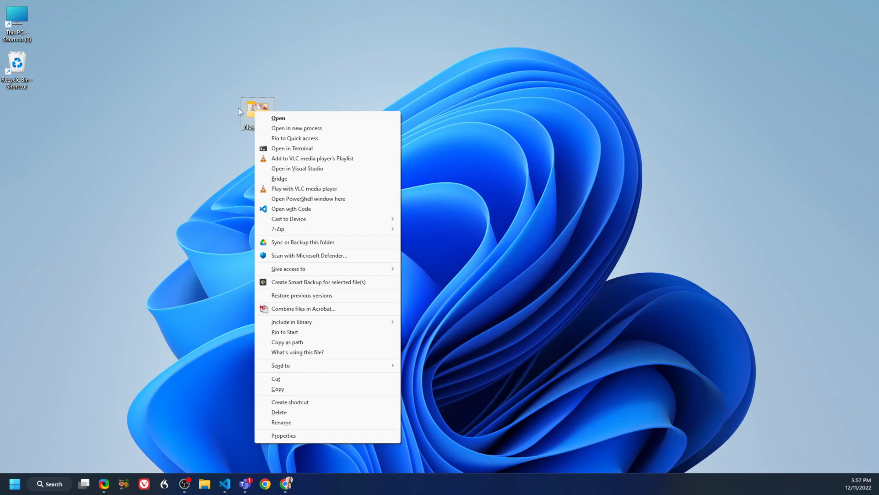